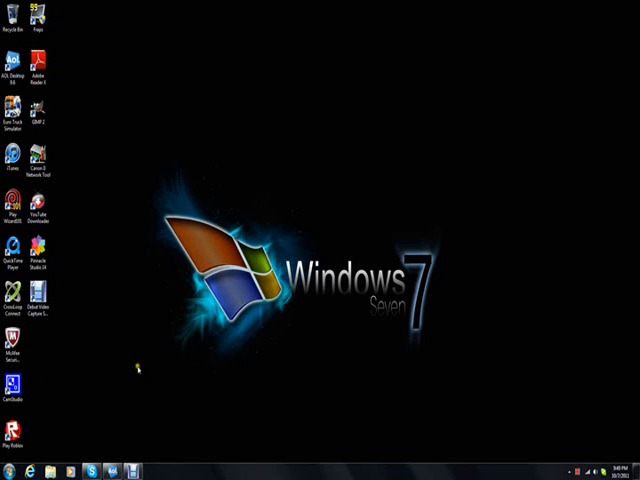
mouse_move(143, 393)
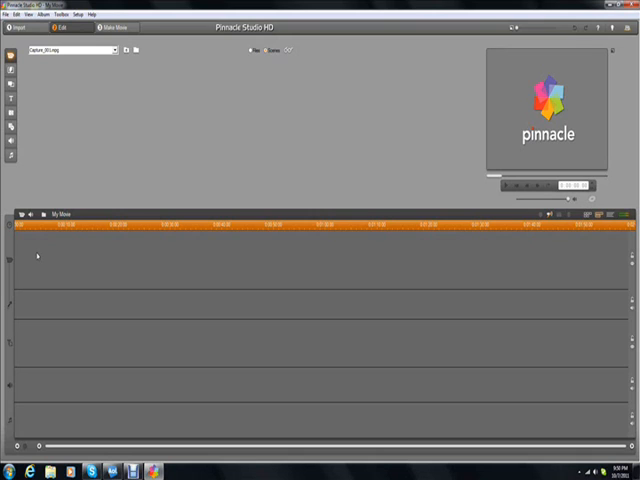
Step: Browse the Videos album and scroll down to find the GreenScreen clip
left_click(110, 50)
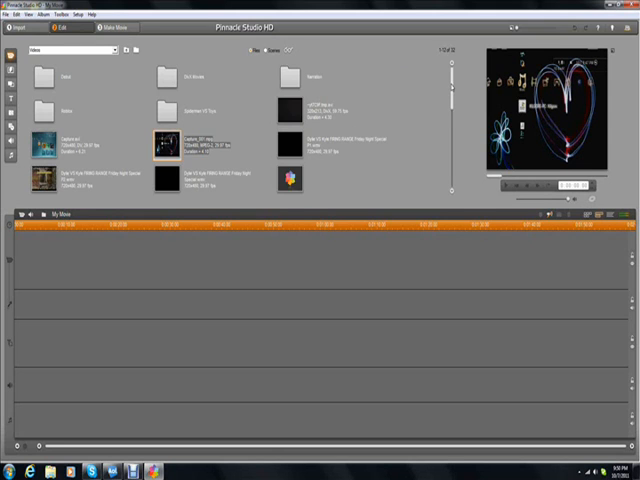
scroll("down", 3)
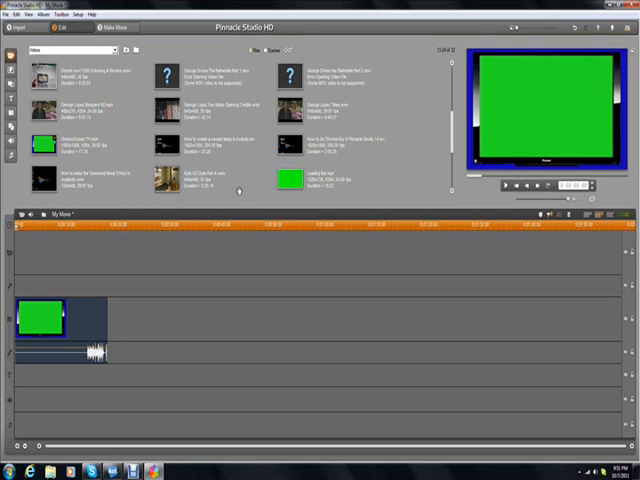
mouse_move(408, 150)
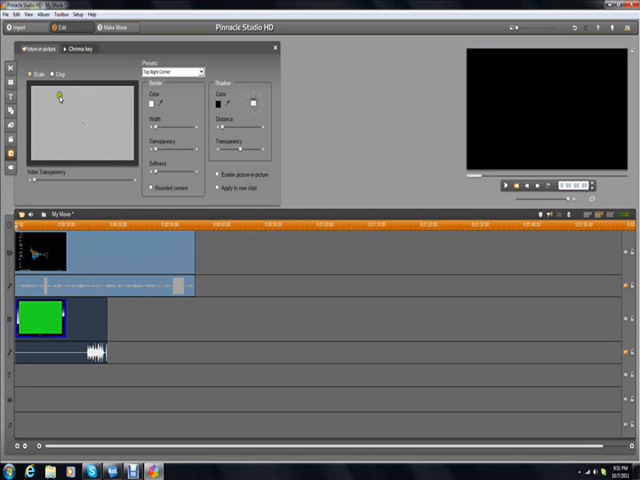
Step: Enable chroma keying with the Green Screen Key preset in the Chroma key tab
left_click(87, 47)
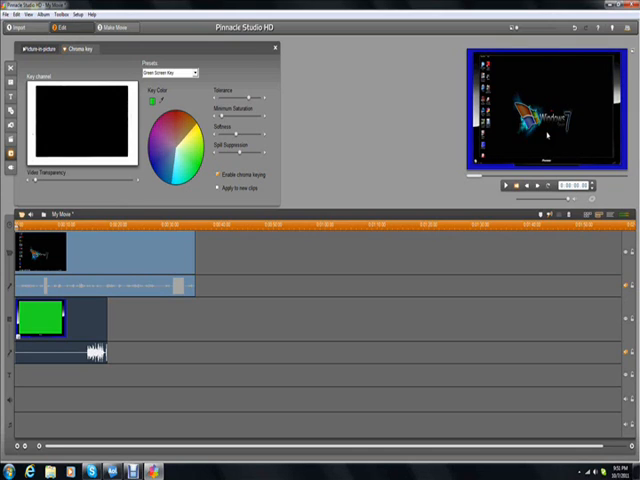
mouse_move(448, 120)
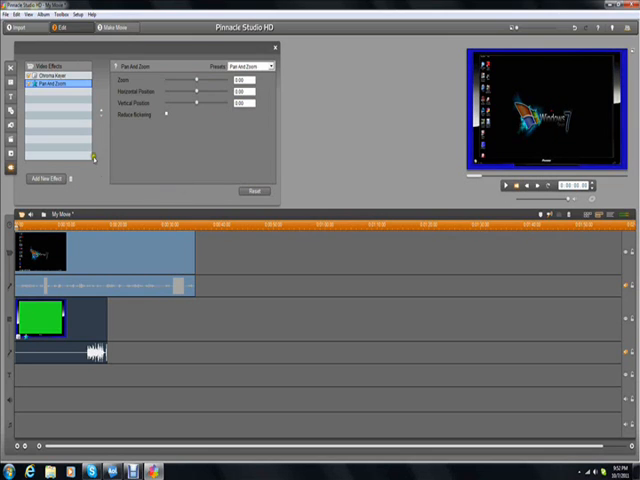
Step: Drag the Pan And Zoom effect's Zoom slider to enlarge the clip
left_click_drag(185, 80, 200, 80)
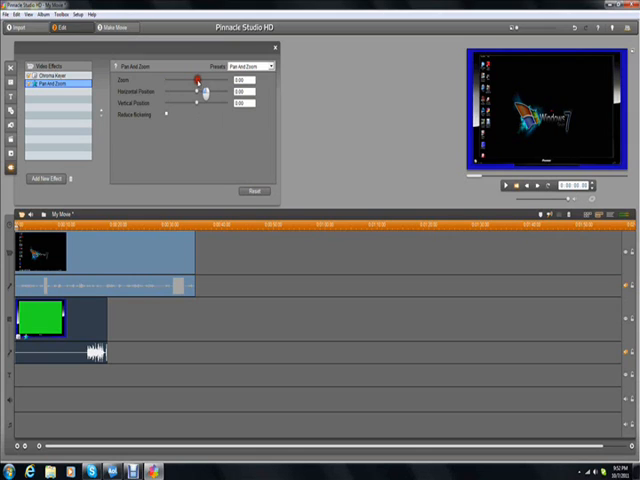
left_click(200, 78)
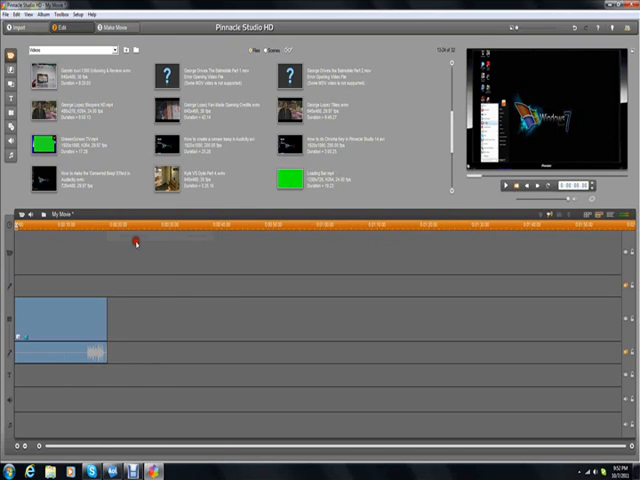
Step: Preview the keyed composite in the player, then exit Pinnacle Studio HD
left_click(505, 186)
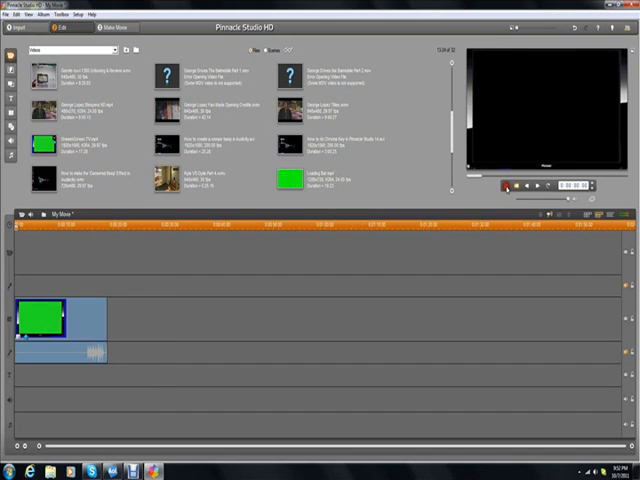
left_click(507, 187)
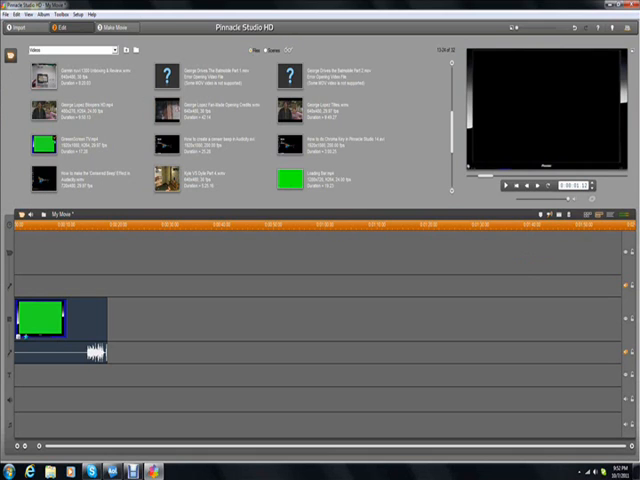
left_click(615, 5)
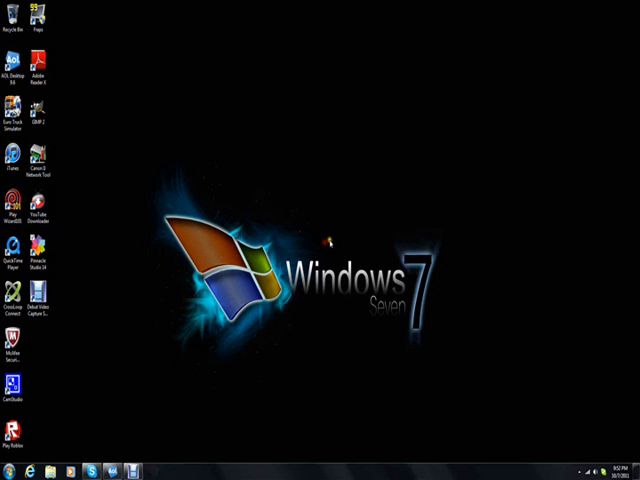